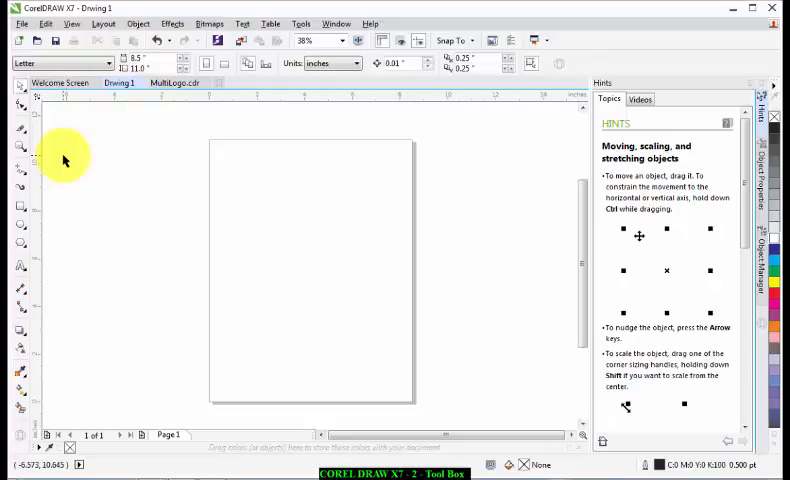
mouse_move(68, 156)
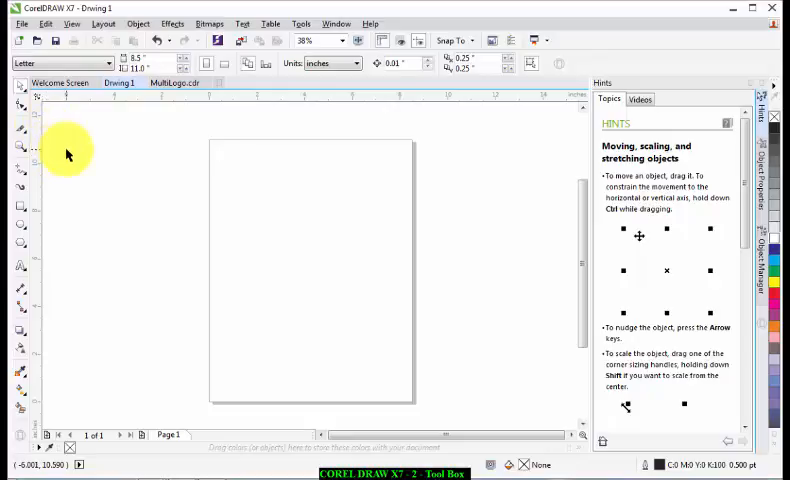
mouse_move(44, 130)
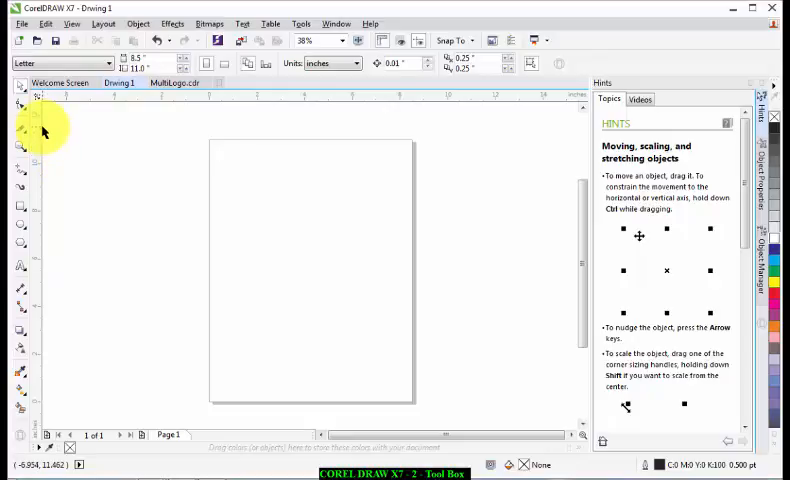
mouse_move(24, 108)
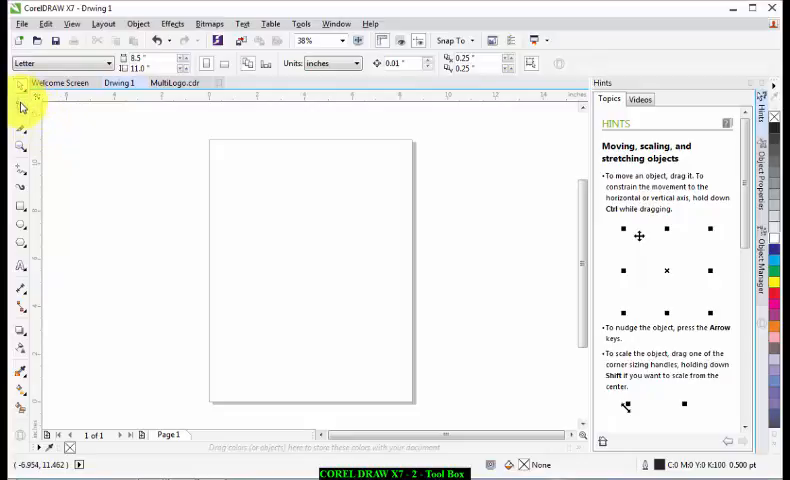
mouse_move(22, 120)
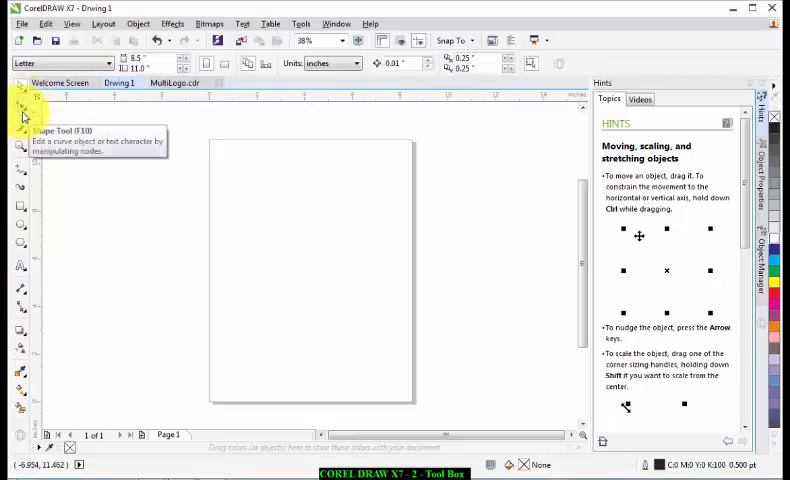
mouse_move(20, 92)
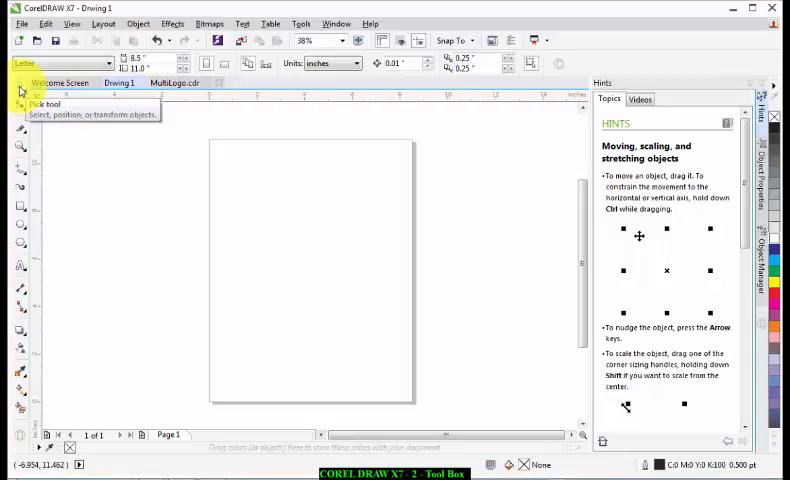
mouse_move(20, 230)
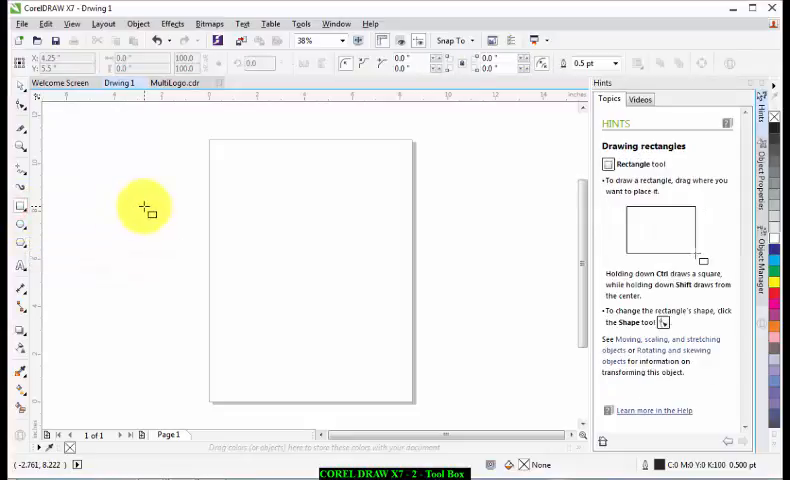
Draw a rectangle over the page's left edge, then resize it smaller and move it up and left.
drag(138, 196, 316, 330)
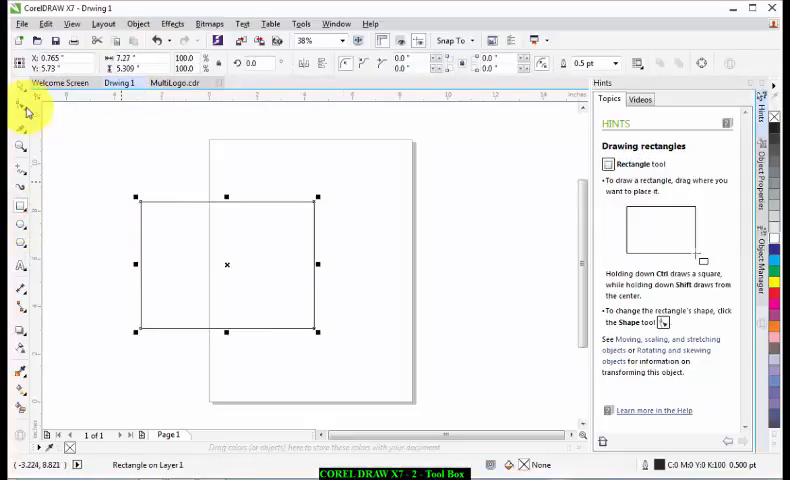
click(20, 100)
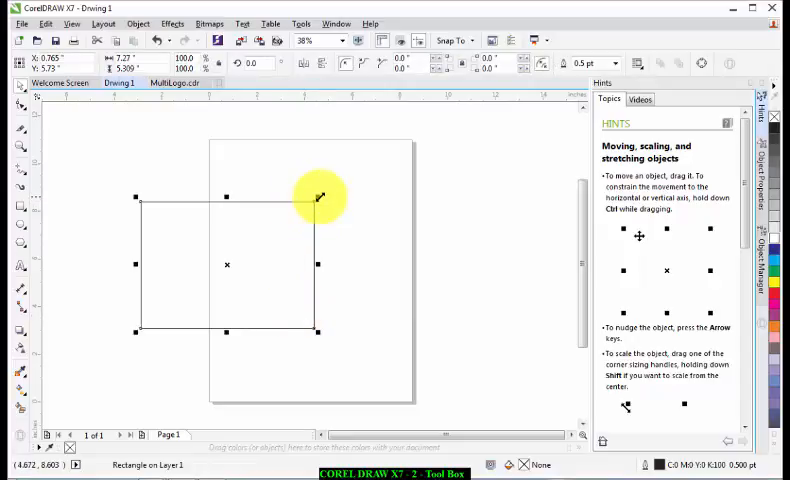
drag(318, 198, 228, 278)
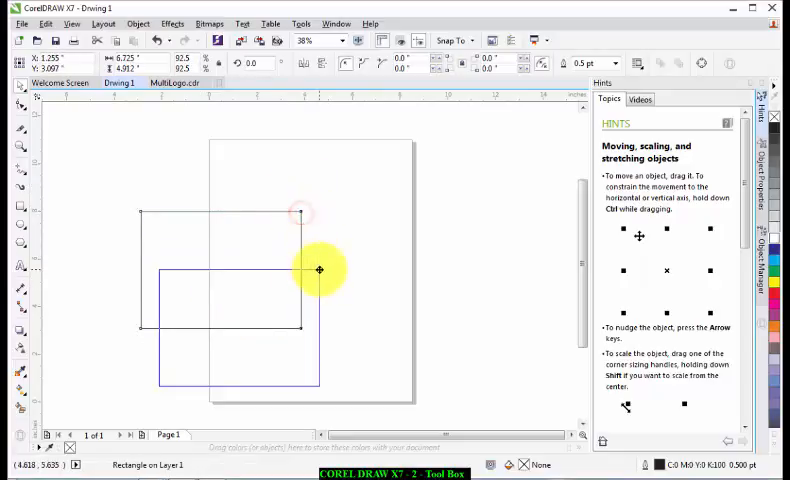
drag(320, 270, 210, 252)
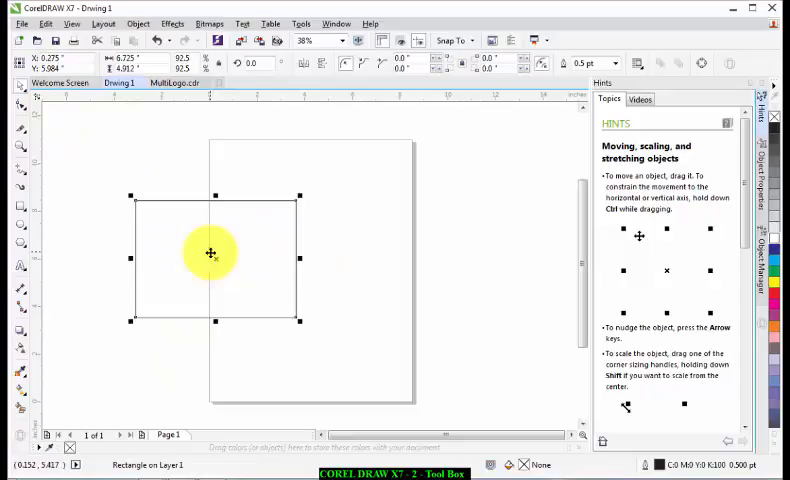
drag(210, 252, 250, 276)
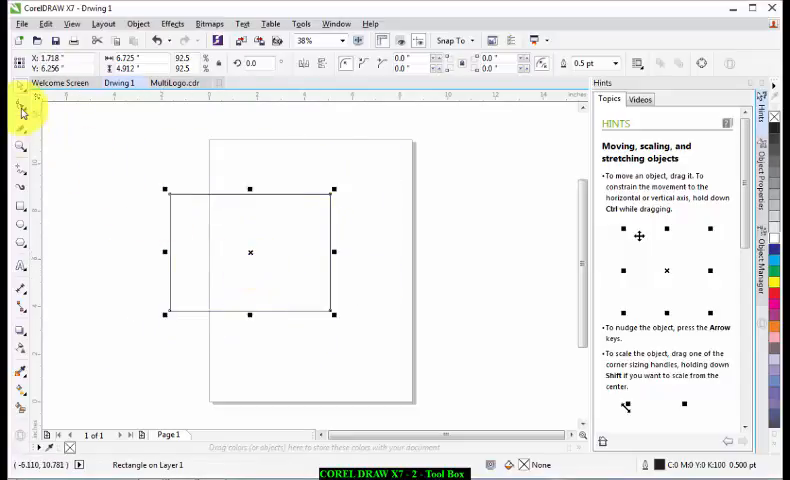
mouse_move(20, 130)
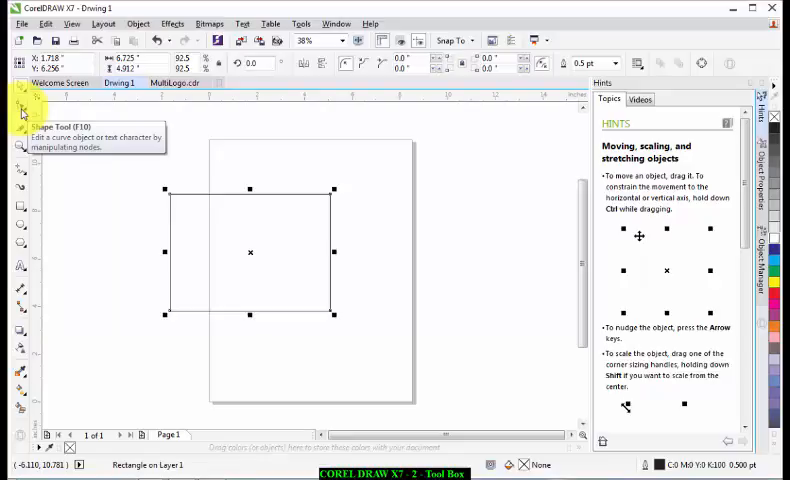
Activate the Shape tool on the rectangle to expose its corner nodes for rounding.
click(20, 108)
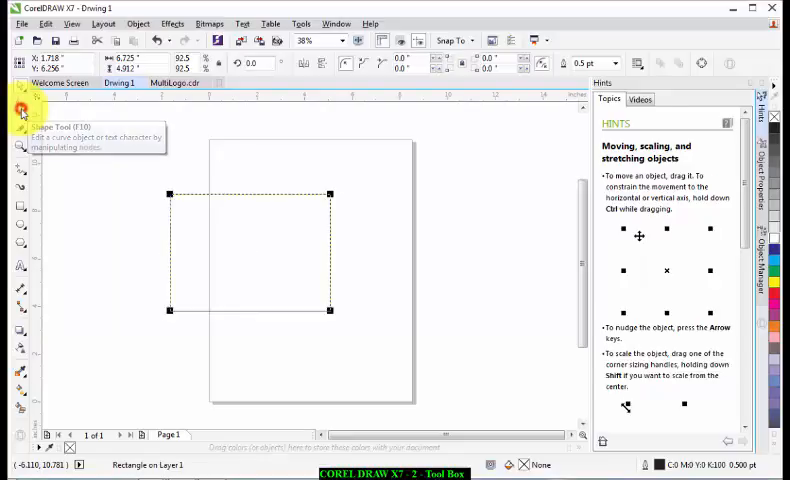
click(20, 108)
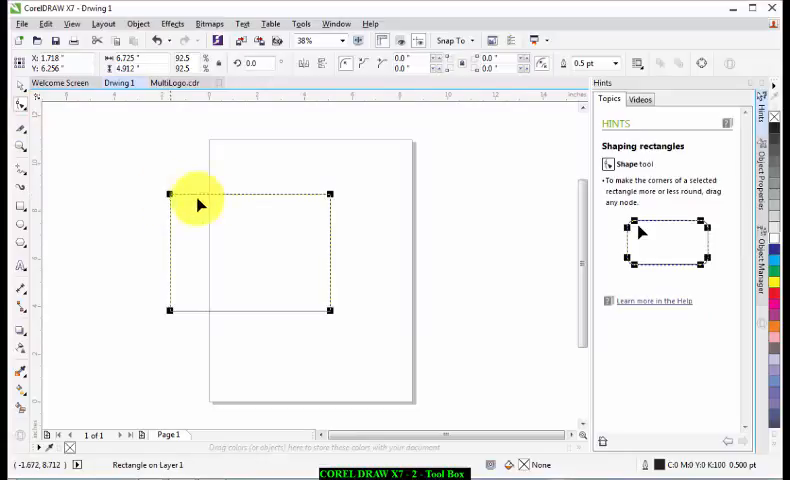
mouse_move(170, 198)
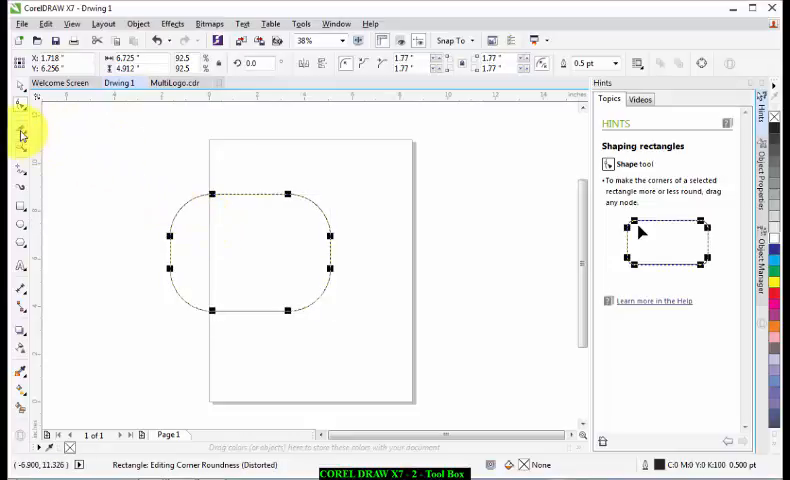
mouse_move(20, 136)
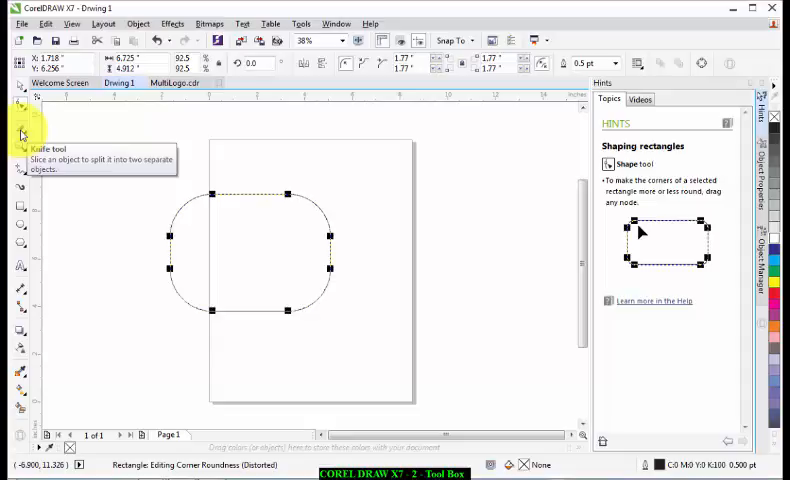
Cut the rounded rectangle vertically with the Knife tool and drag the right half to the page's right side.
click(20, 136)
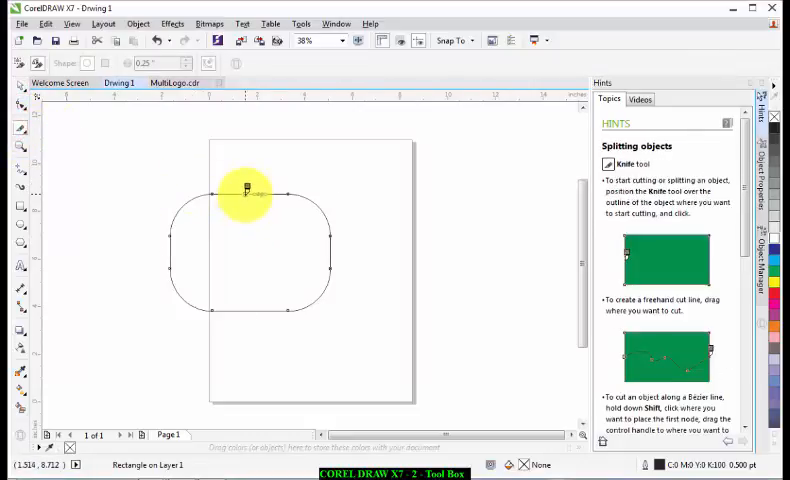
drag(244, 190, 248, 300)
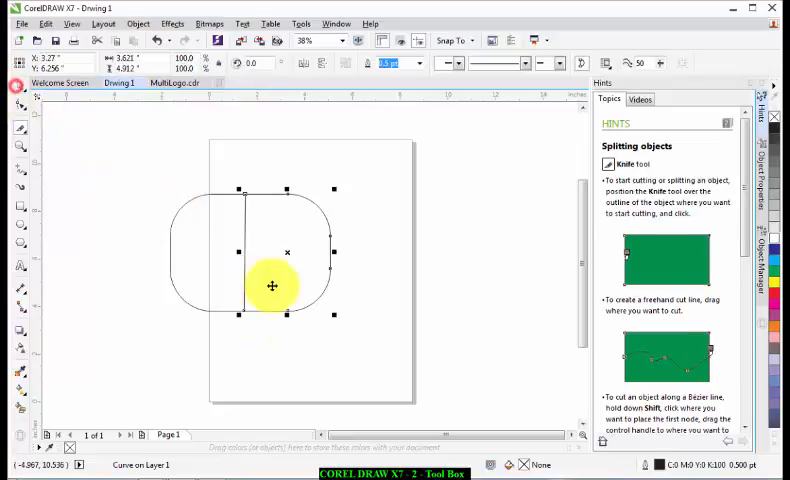
drag(272, 286, 428, 250)
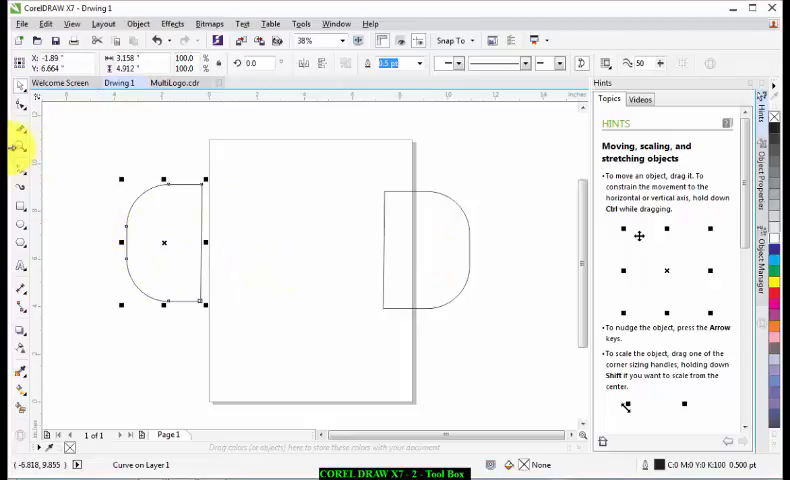
Zoom in with a marquee so the left D-shaped half fills the workspace.
click(20, 148)
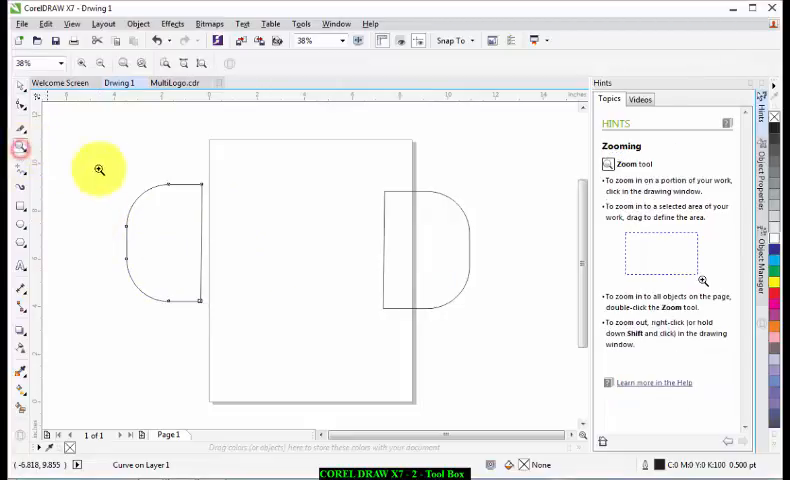
drag(100, 170, 202, 232)
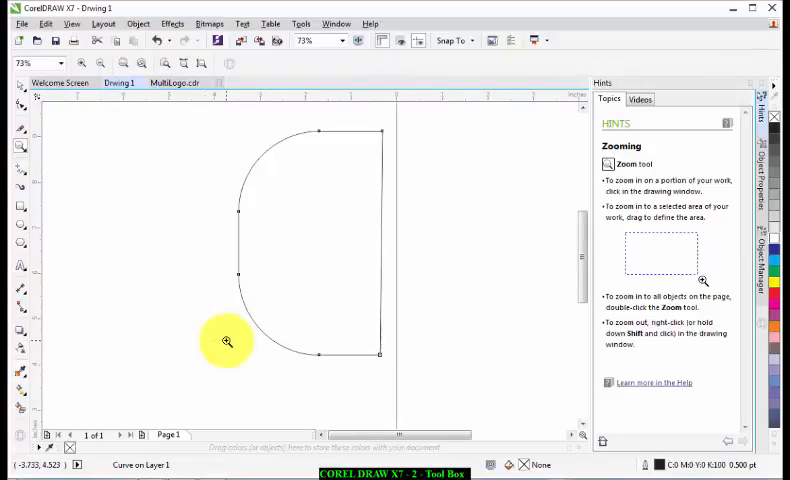
mouse_move(22, 140)
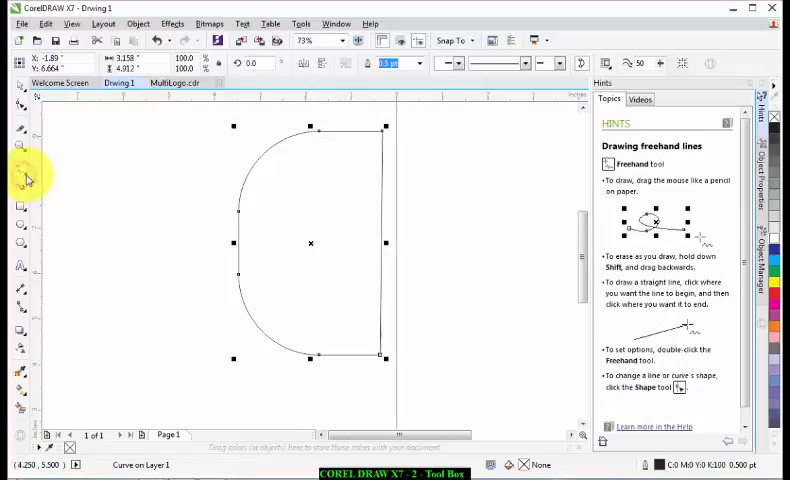
mouse_move(118, 144)
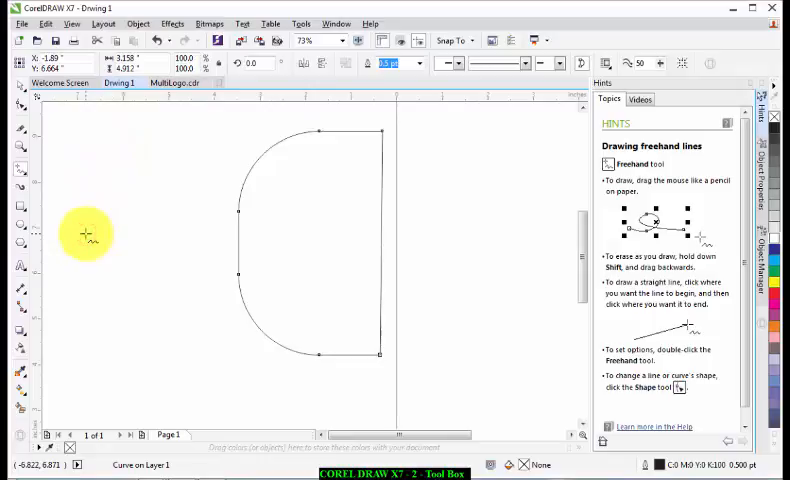
Draw a straight horizontal line across the middle of the left half-shape.
drag(84, 236, 390, 252)
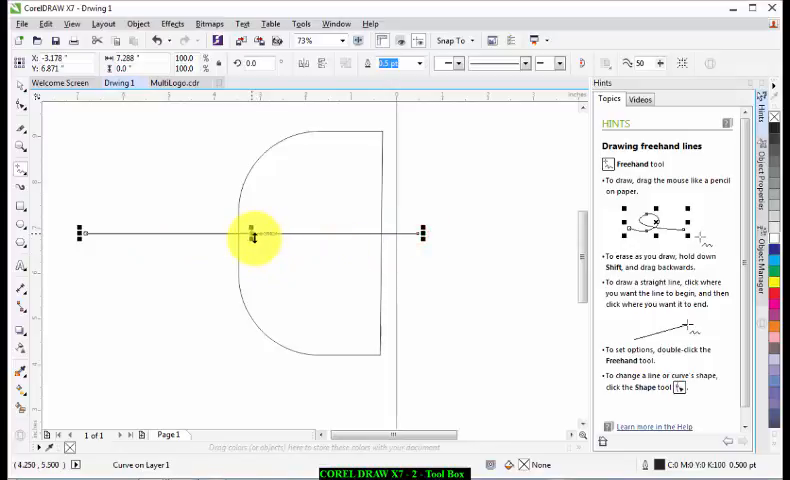
mouse_move(252, 232)
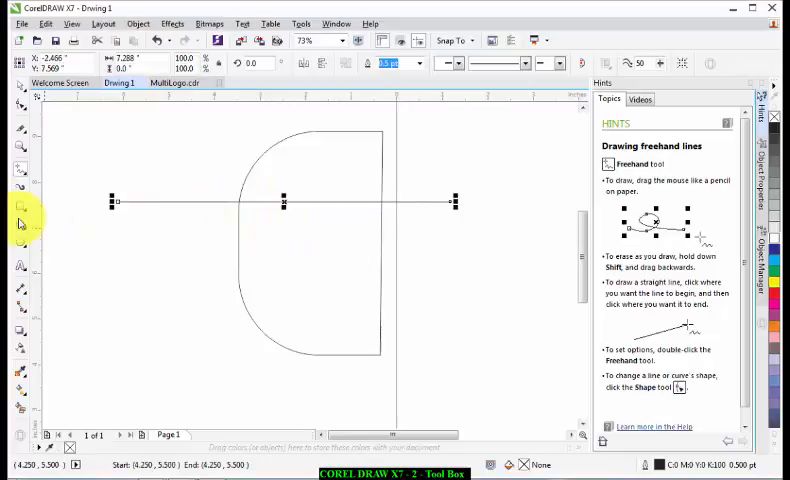
mouse_move(20, 210)
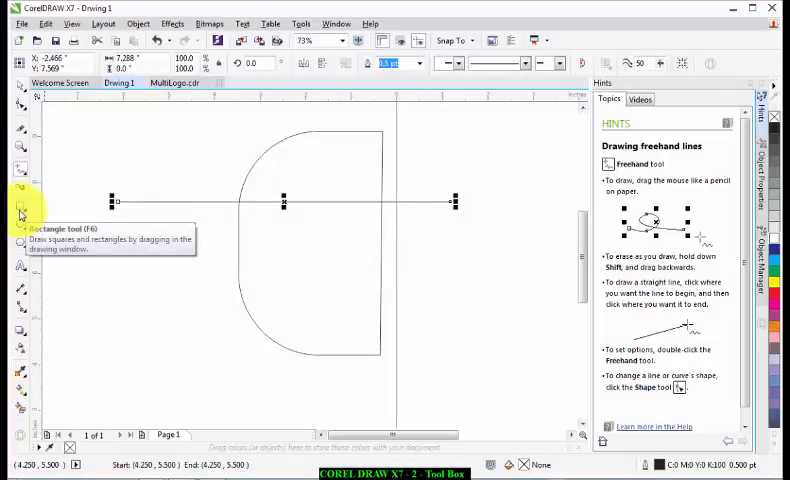
mouse_move(20, 210)
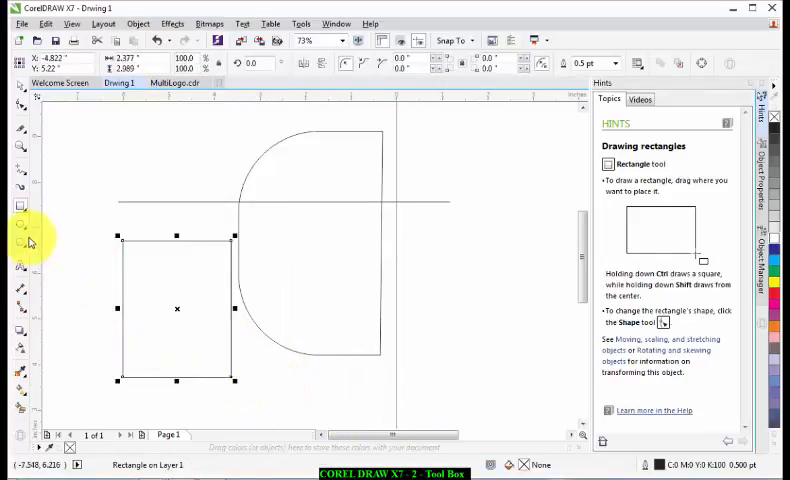
mouse_move(20, 230)
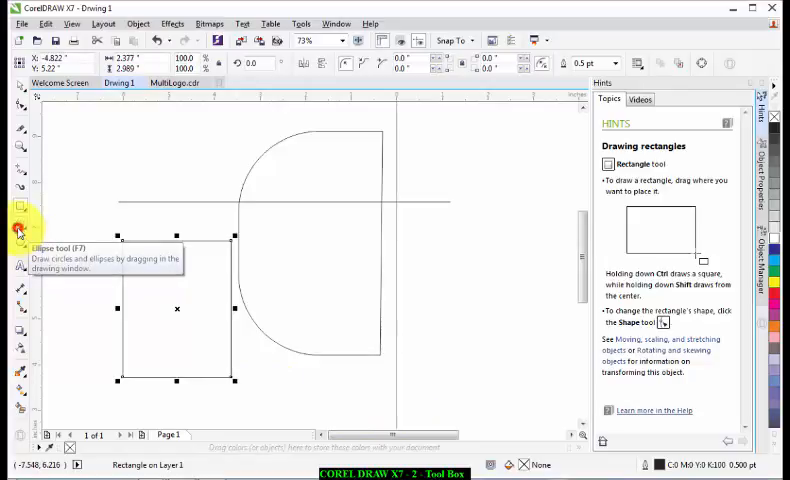
Draw an ellipse to the right of the D-shaped half with the Ellipse tool.
click(20, 230)
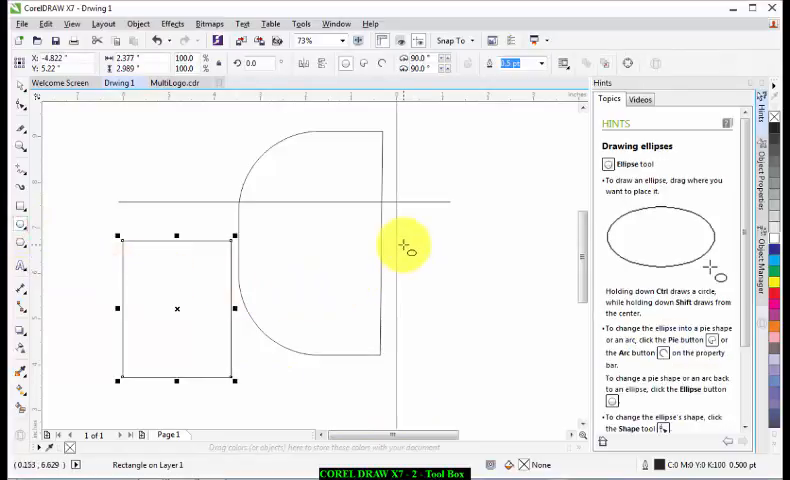
drag(400, 240, 516, 360)
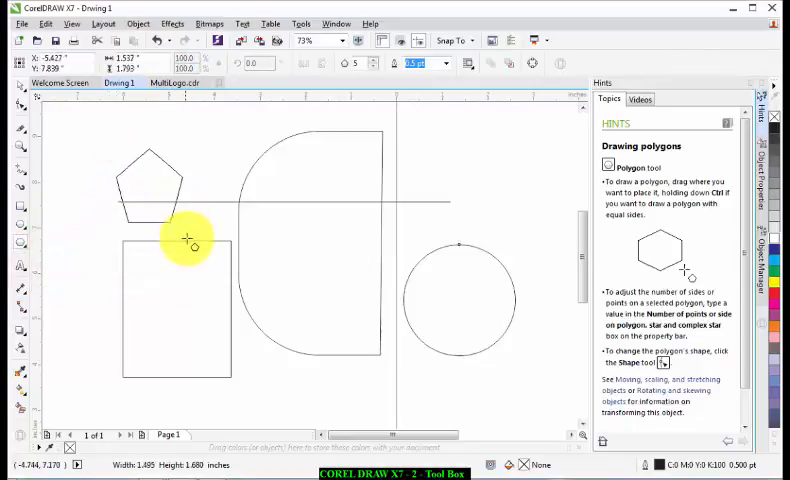
Finish the pentagon above the rectangle and leave it selected.
click(150, 184)
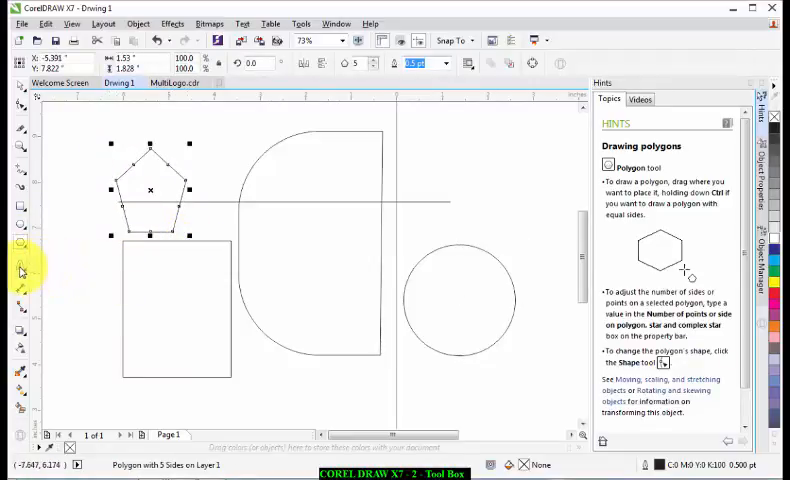
mouse_move(20, 272)
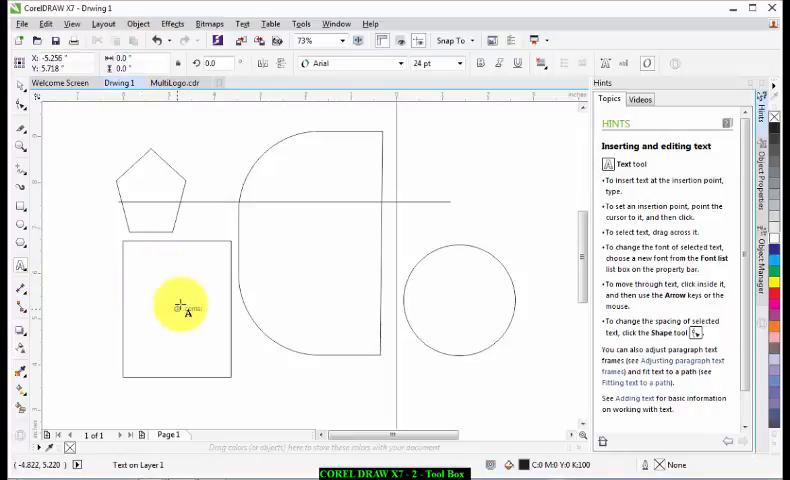
Type the text 'djsfhsk...' and move the text lines to the lower left of the half-shape.
text(djsfhskdjhfksjdhkf)
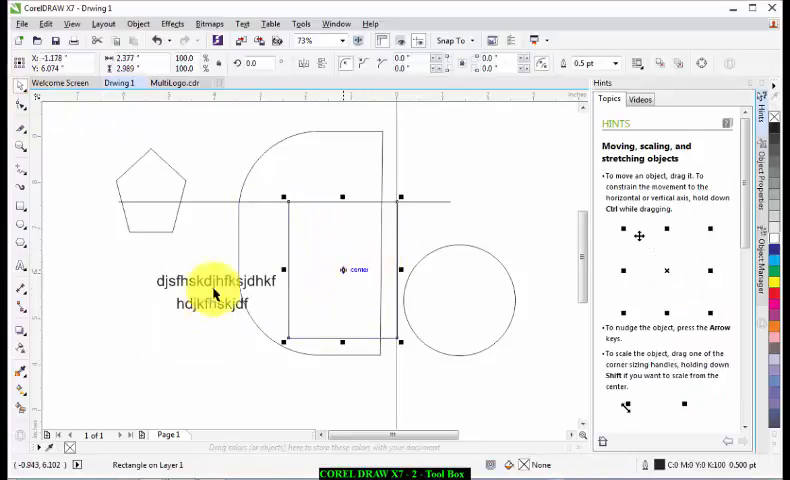
drag(216, 290, 136, 336)
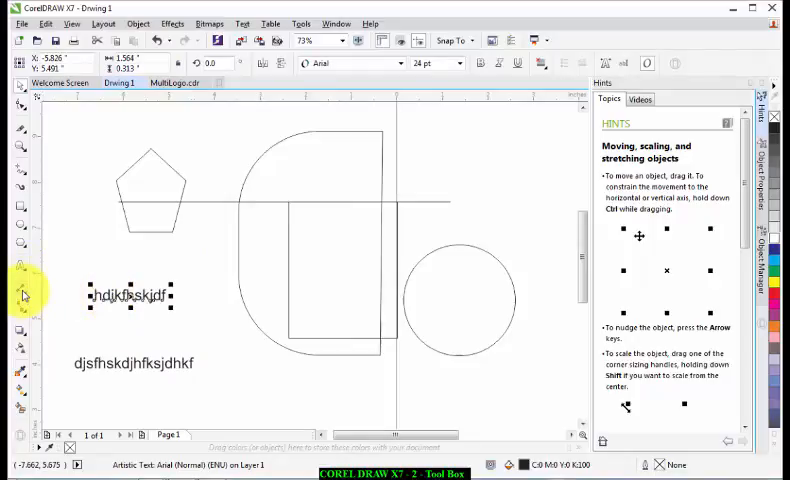
mouse_move(22, 296)
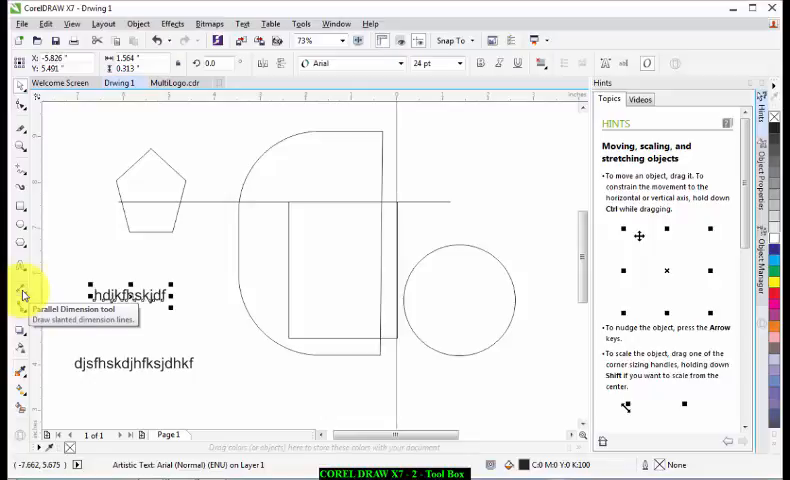
Place a slanted Parallel Dimension line with its measurement diagonally across the round-topped shape.
click(22, 294)
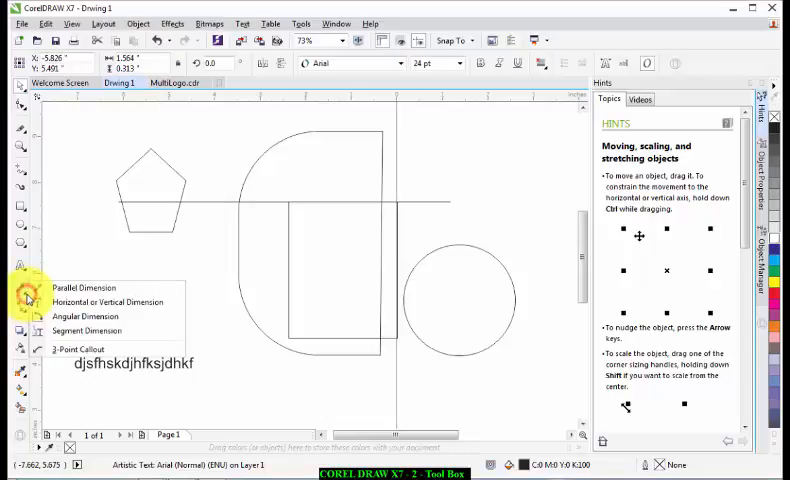
click(84, 288)
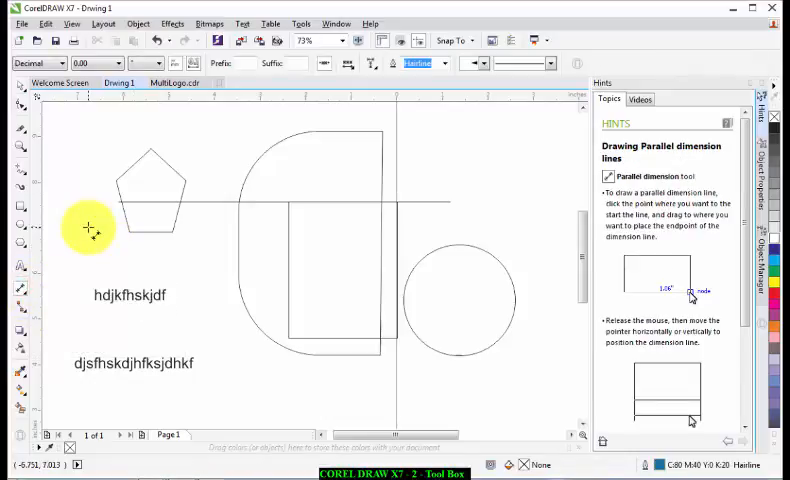
drag(90, 228, 300, 384)
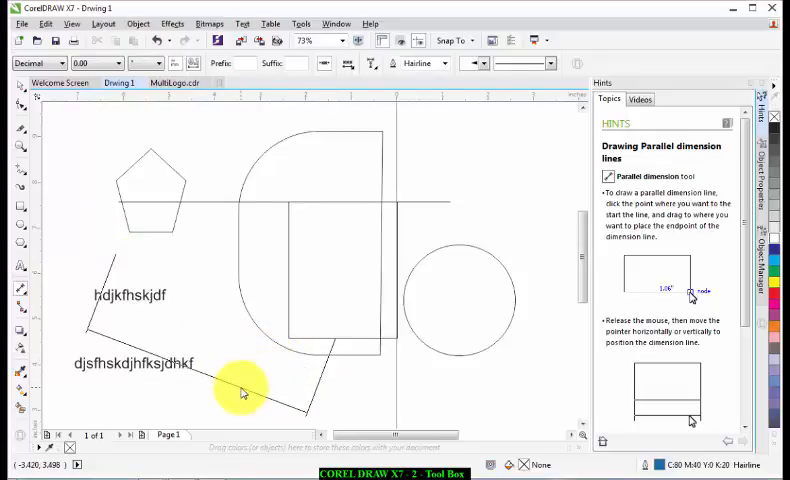
mouse_move(234, 390)
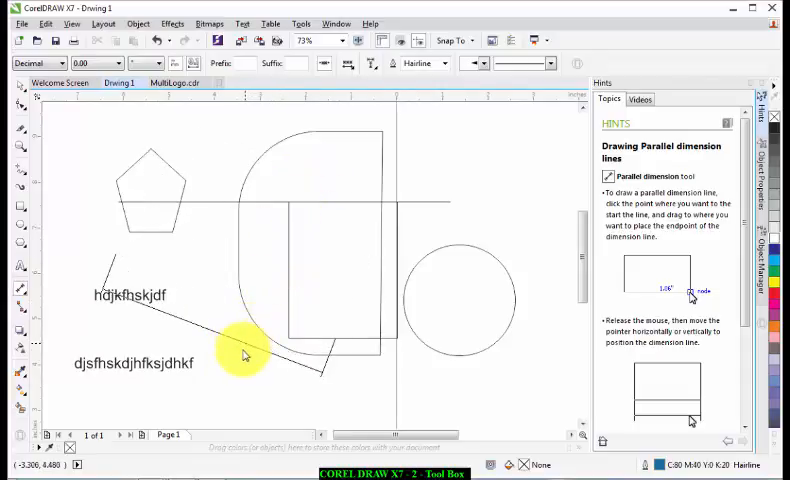
click(248, 352)
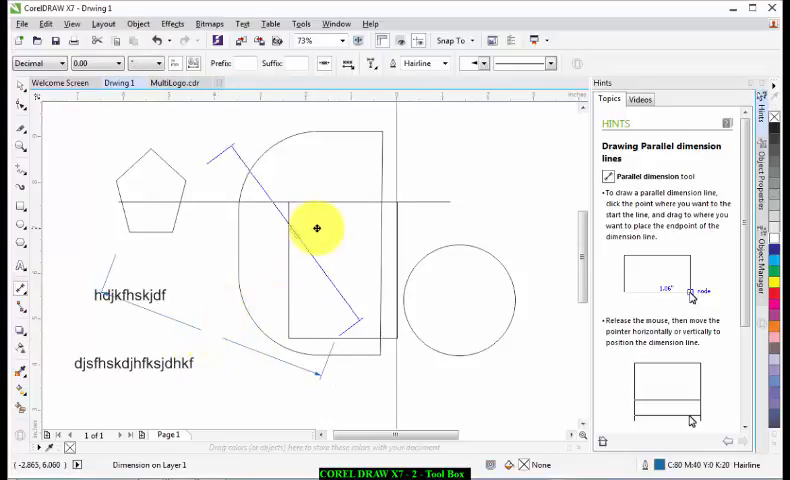
click(316, 228)
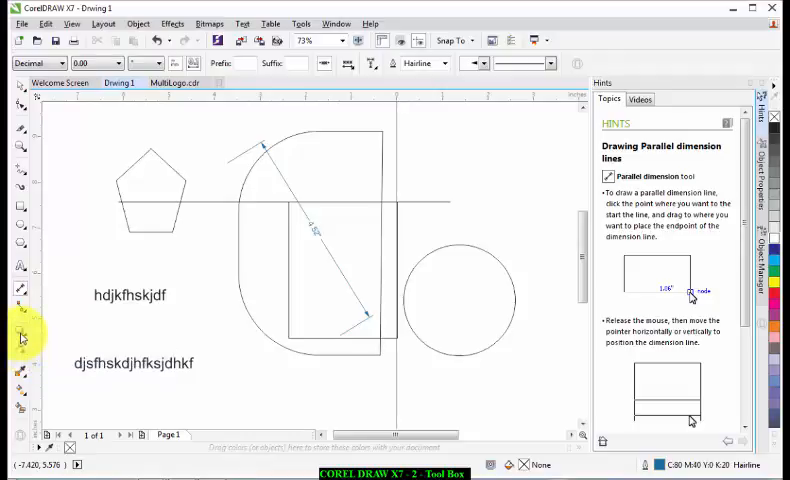
mouse_move(20, 352)
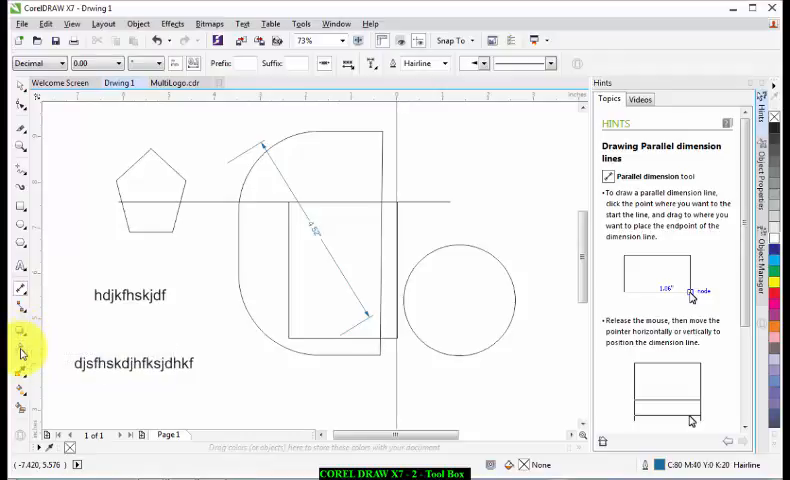
mouse_move(20, 372)
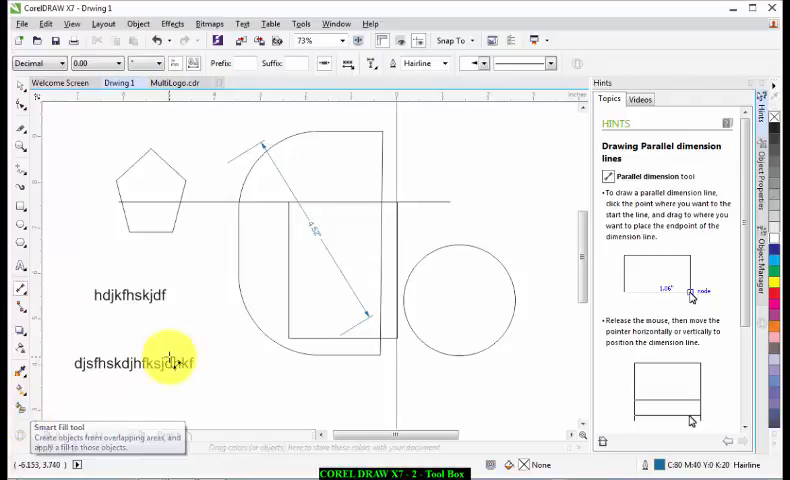
click(20, 92)
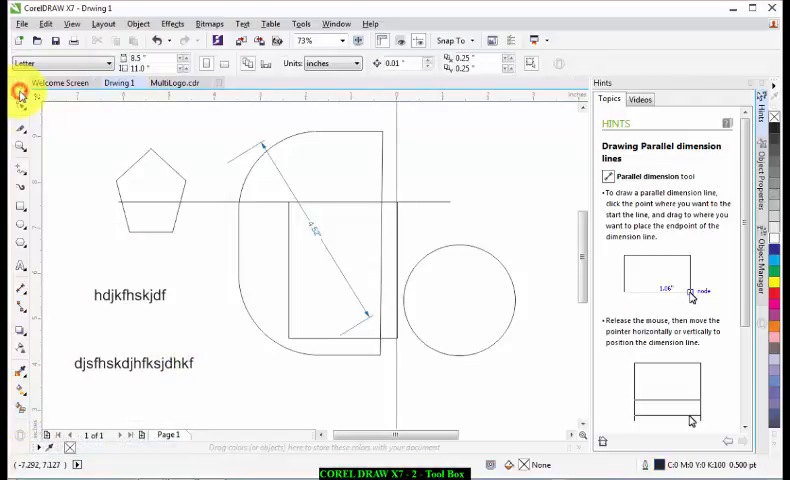
mouse_move(58, 150)
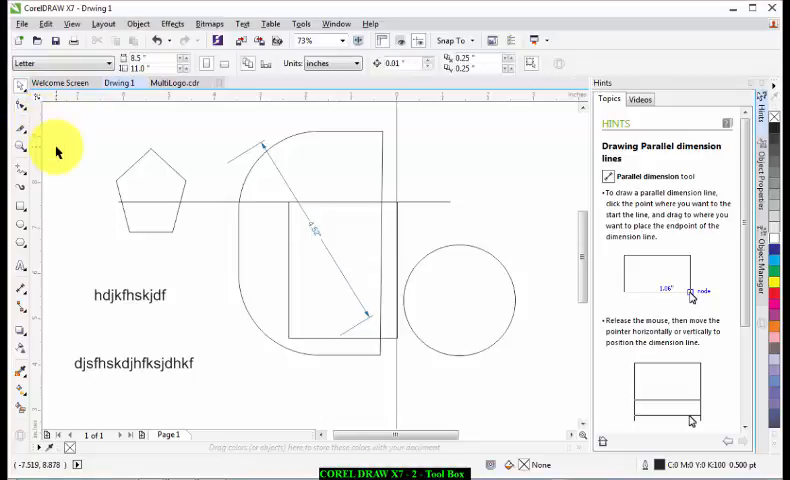
mouse_move(22, 126)
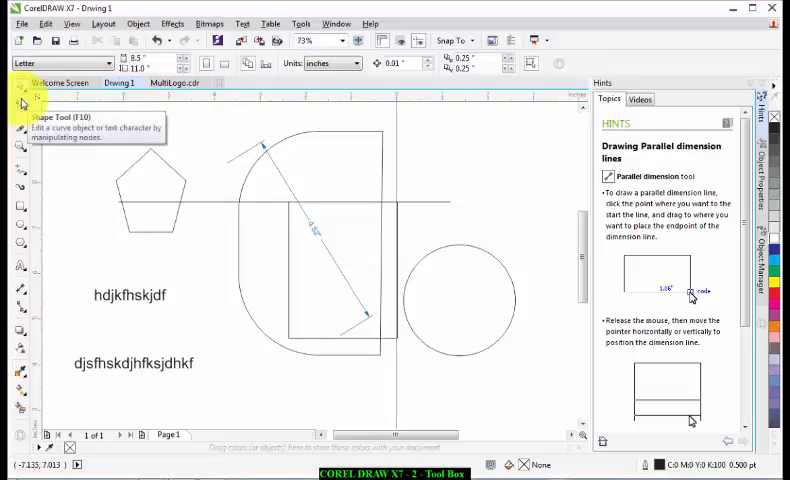
mouse_move(20, 190)
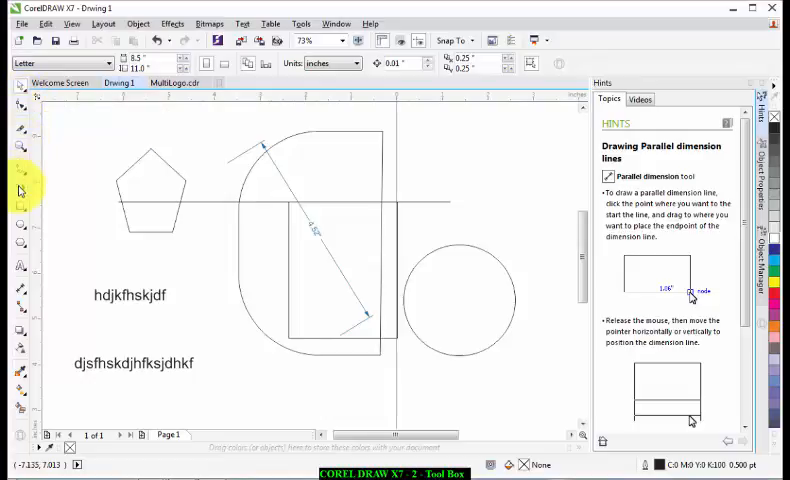
mouse_move(20, 264)
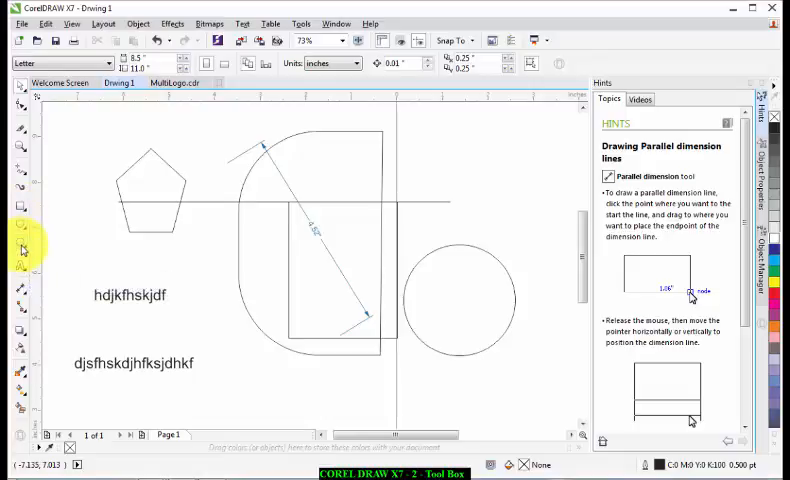
Draw a new rectangle overlapping the 'hdjkfhskjdf' text line.
click(20, 206)
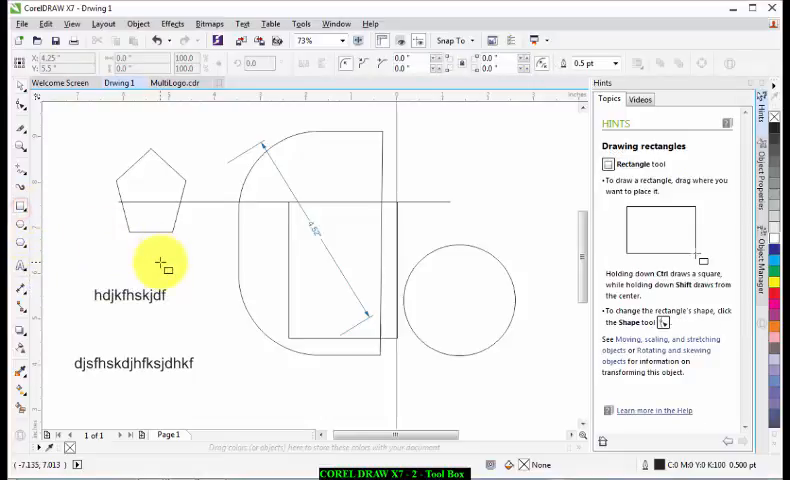
drag(156, 264, 284, 356)
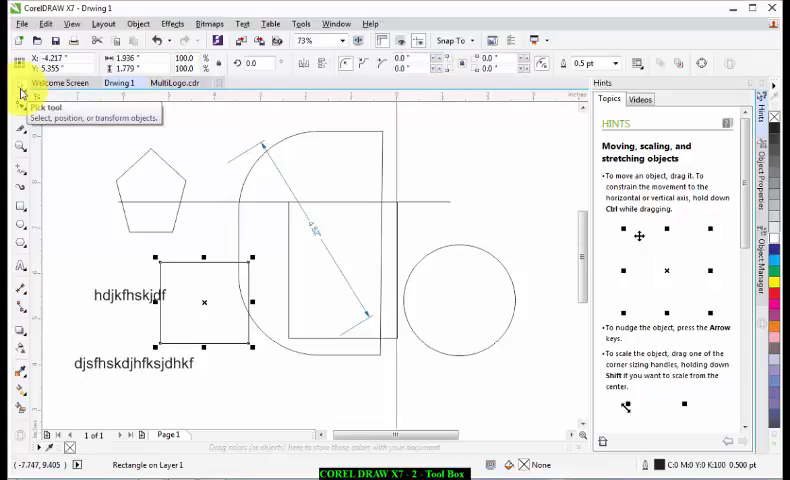
mouse_move(20, 170)
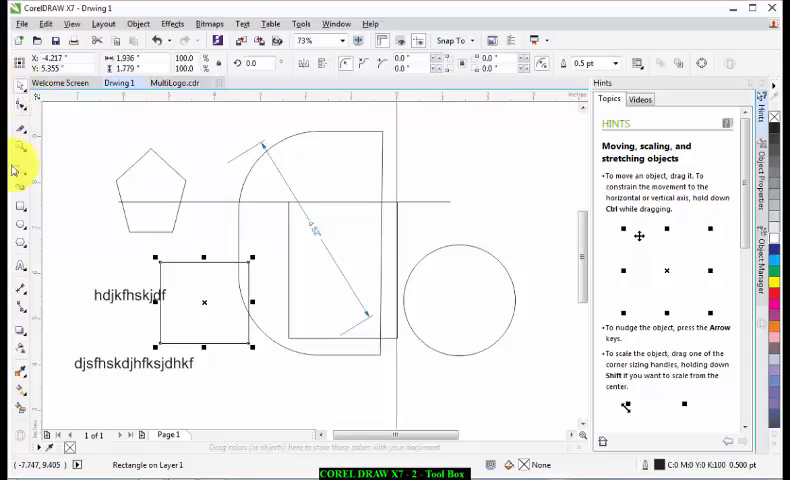
mouse_move(20, 152)
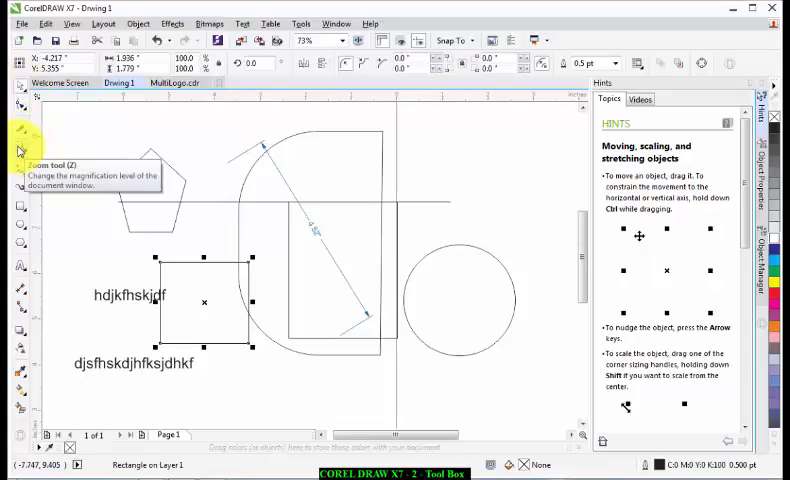
Zoom the view to 200% around the rectangle's edges with the Zoom tool.
click(20, 152)
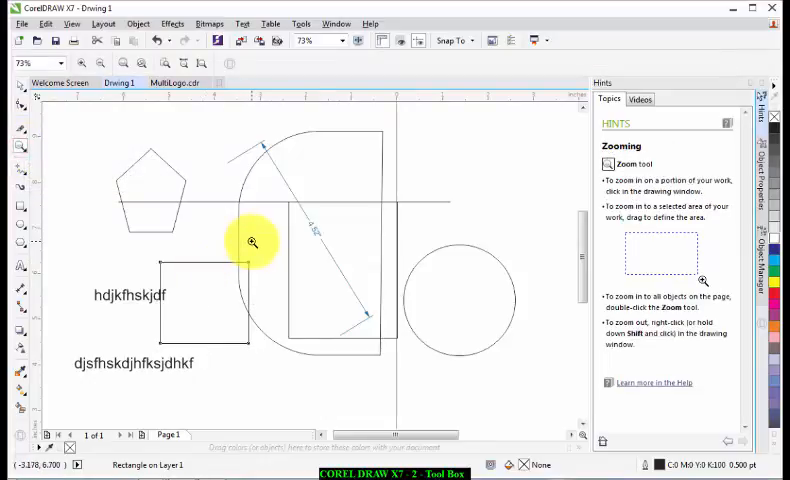
click(252, 242)
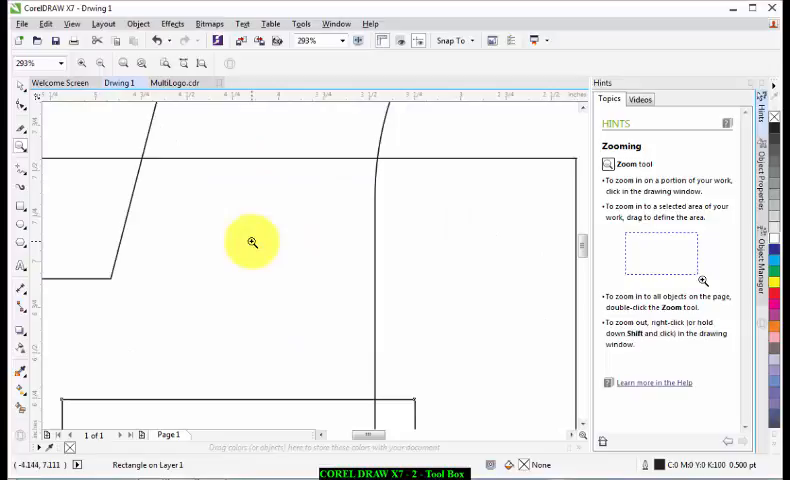
mouse_move(28, 90)
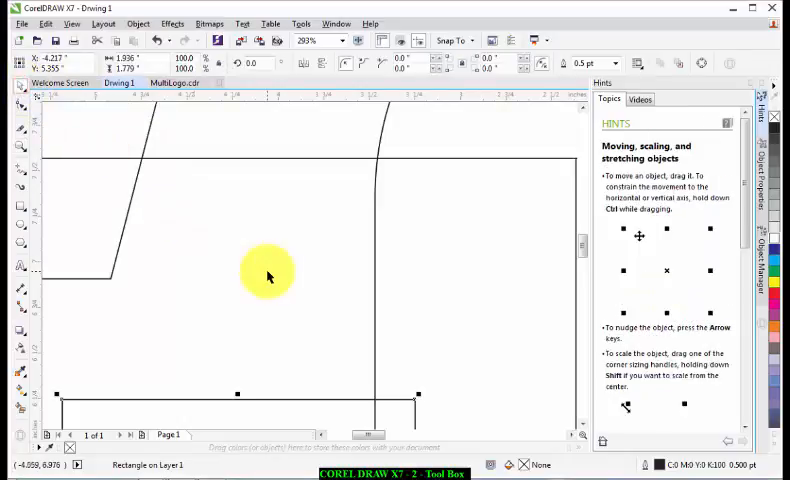
mouse_move(516, 378)
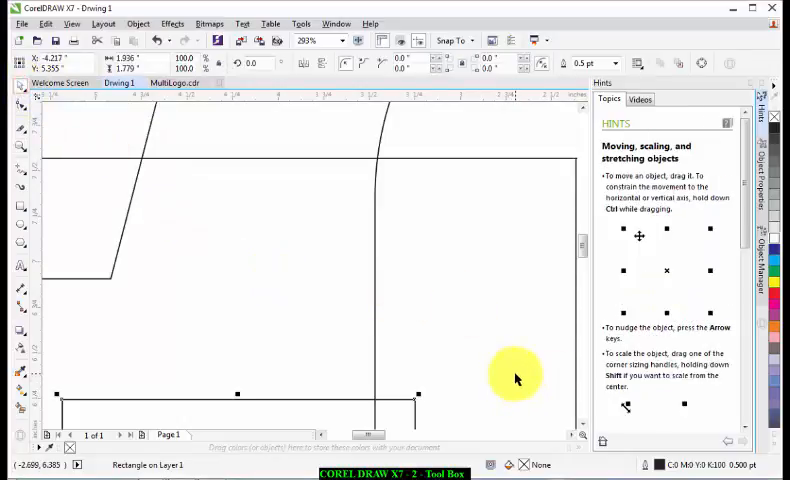
mouse_move(32, 208)
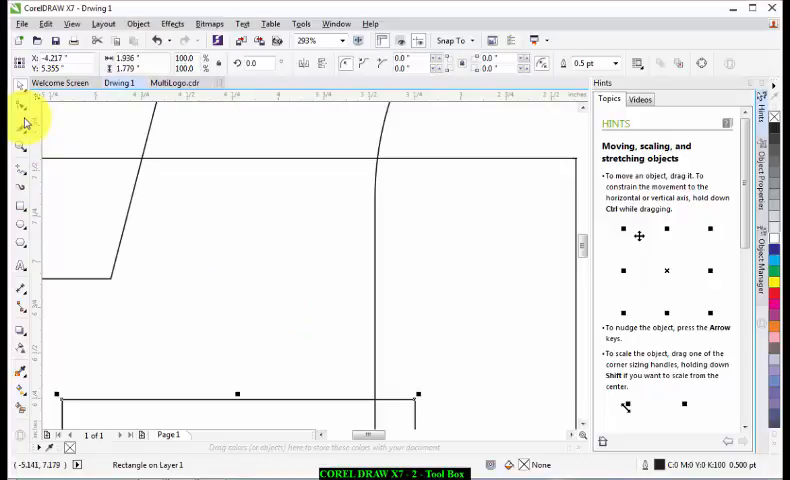
mouse_move(72, 148)
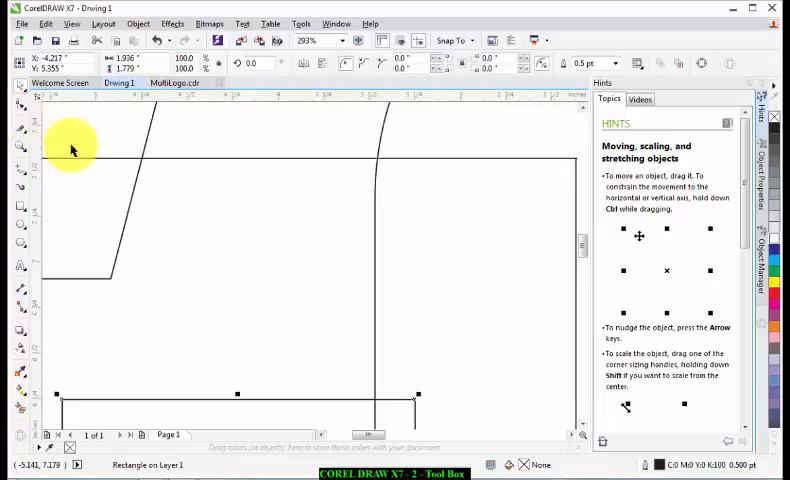
mouse_move(176, 244)
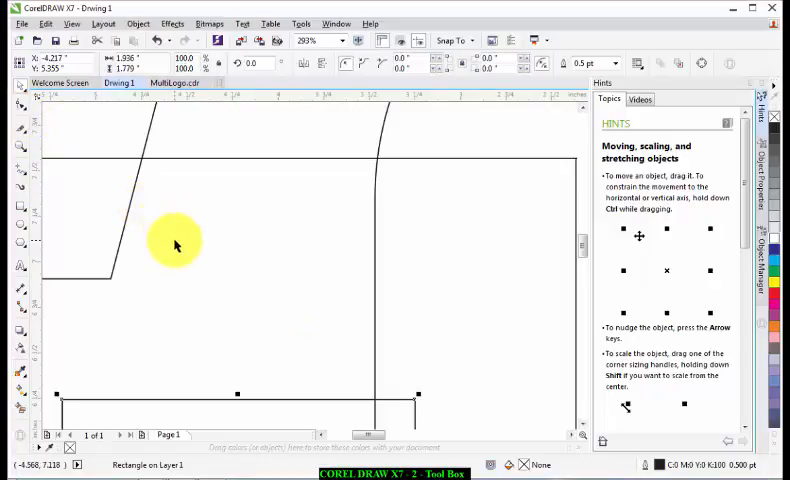